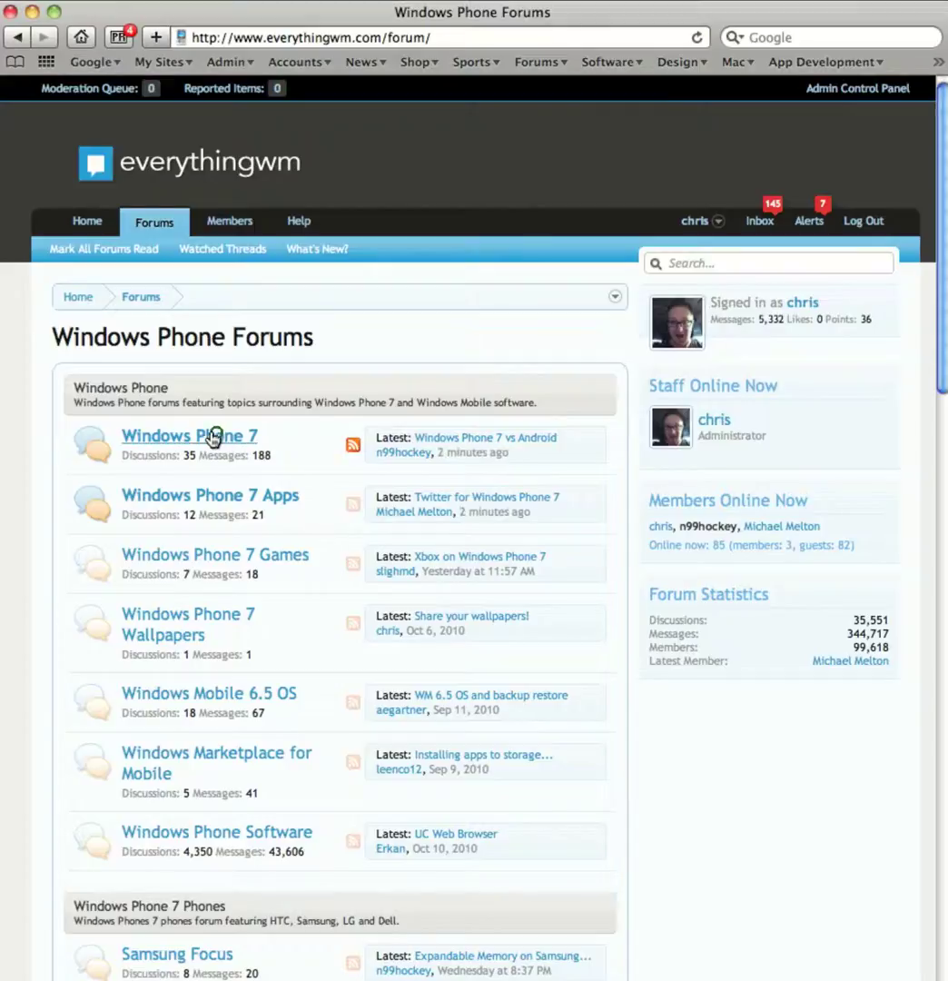
Open the 'Will Windows Phone 7 lose the balance of Windows mobile users?' thread from Windows Phone 7.
left_click(190, 436)
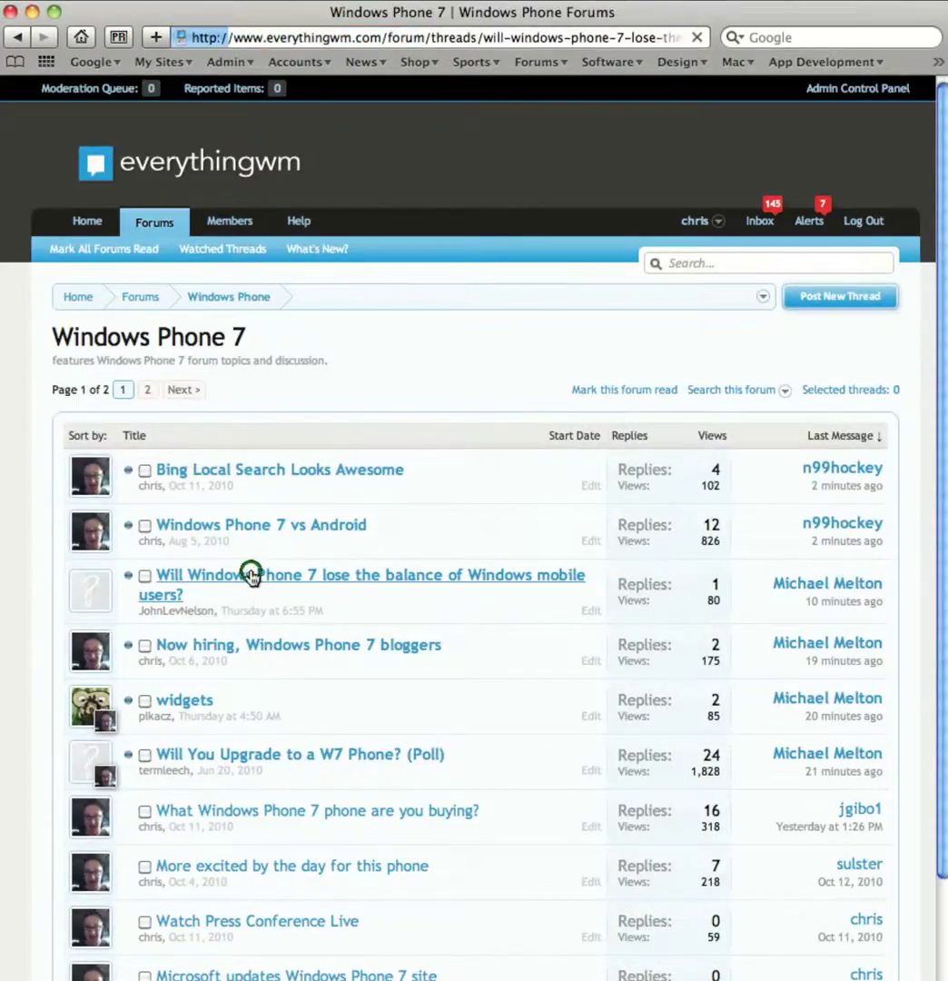
left_click(372, 574)
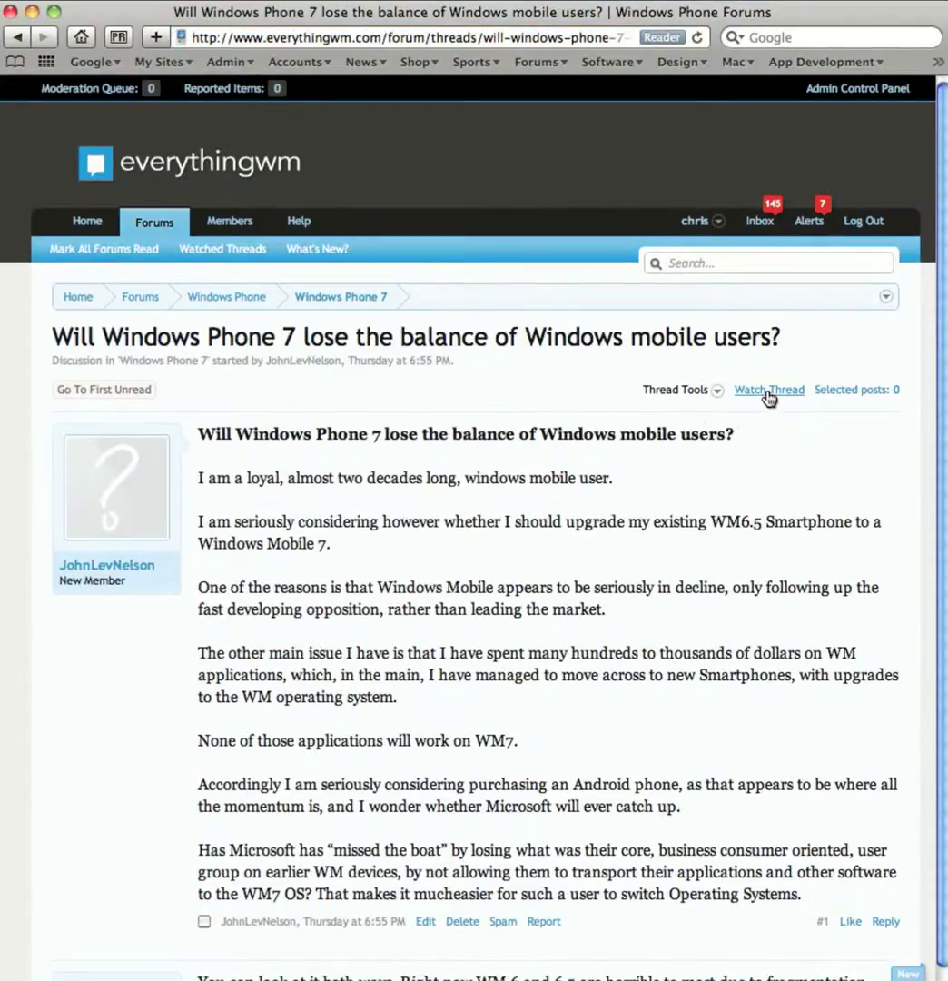
Watch this thread with the 'and receive email notifications' option enabled.
left_click(768, 389)
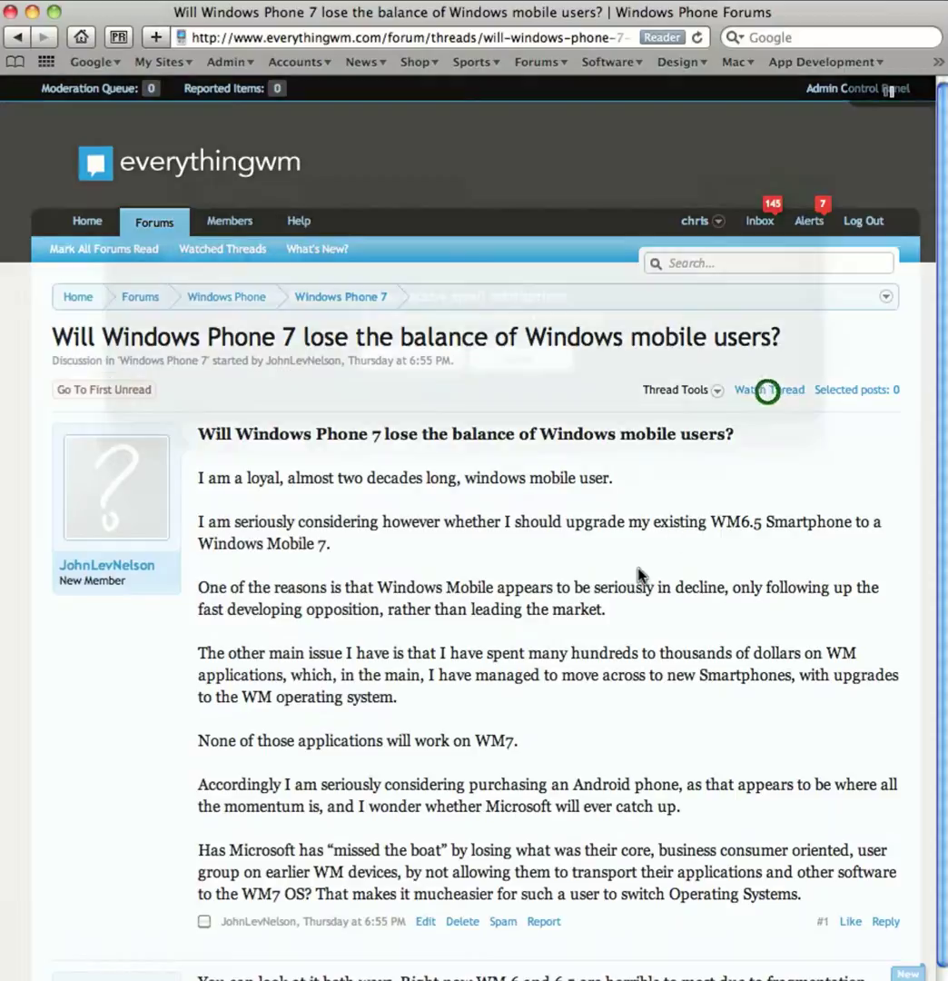
left_click(768, 389)
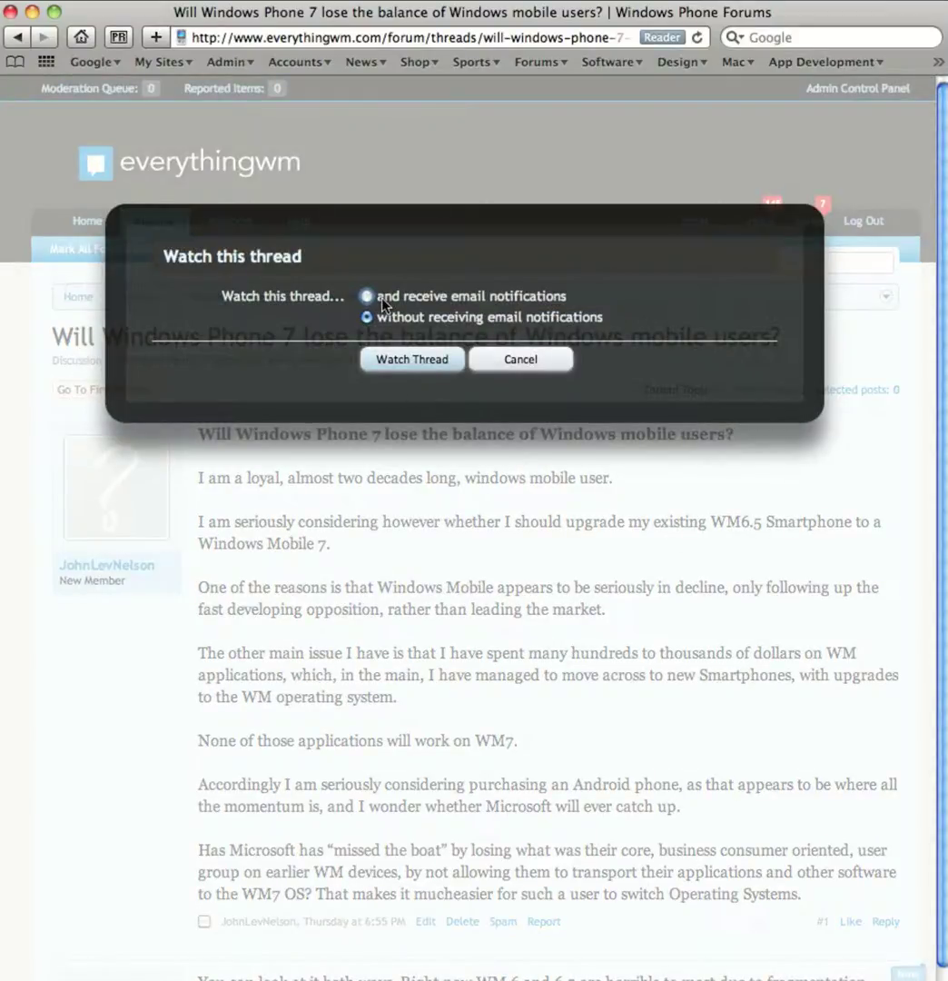
mouse_move(393, 318)
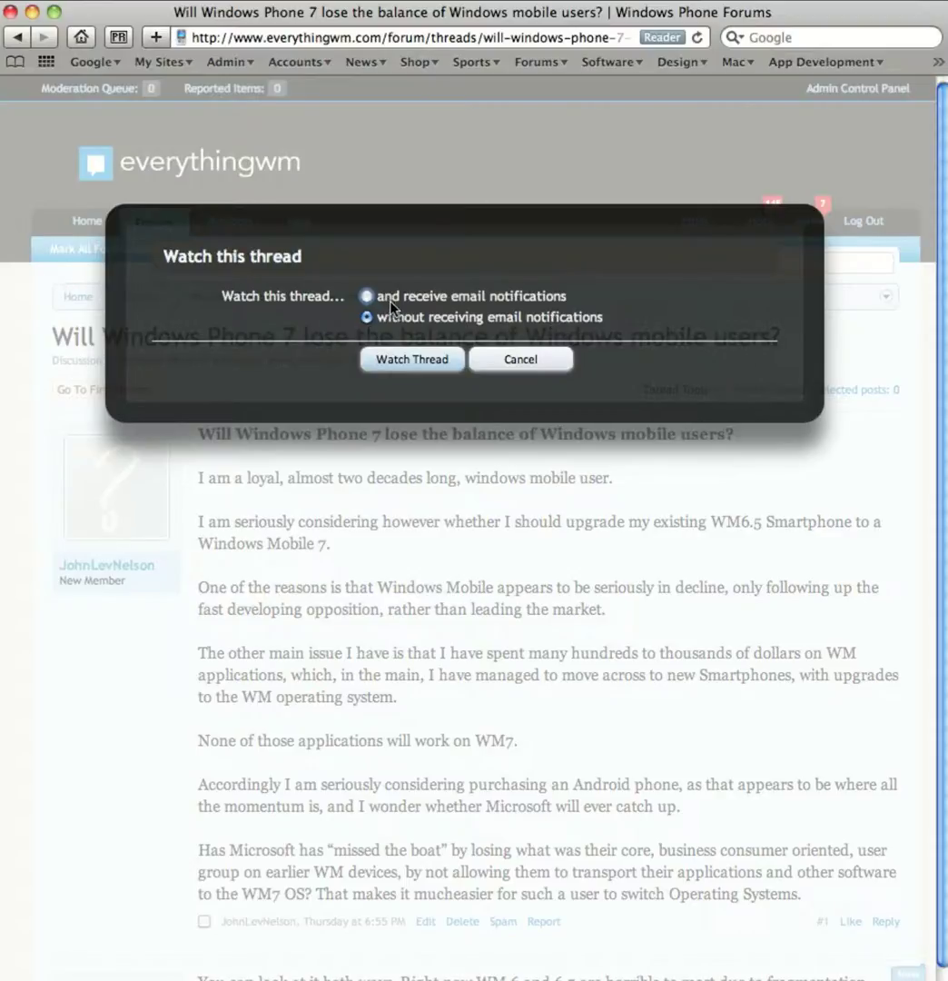
left_click(367, 295)
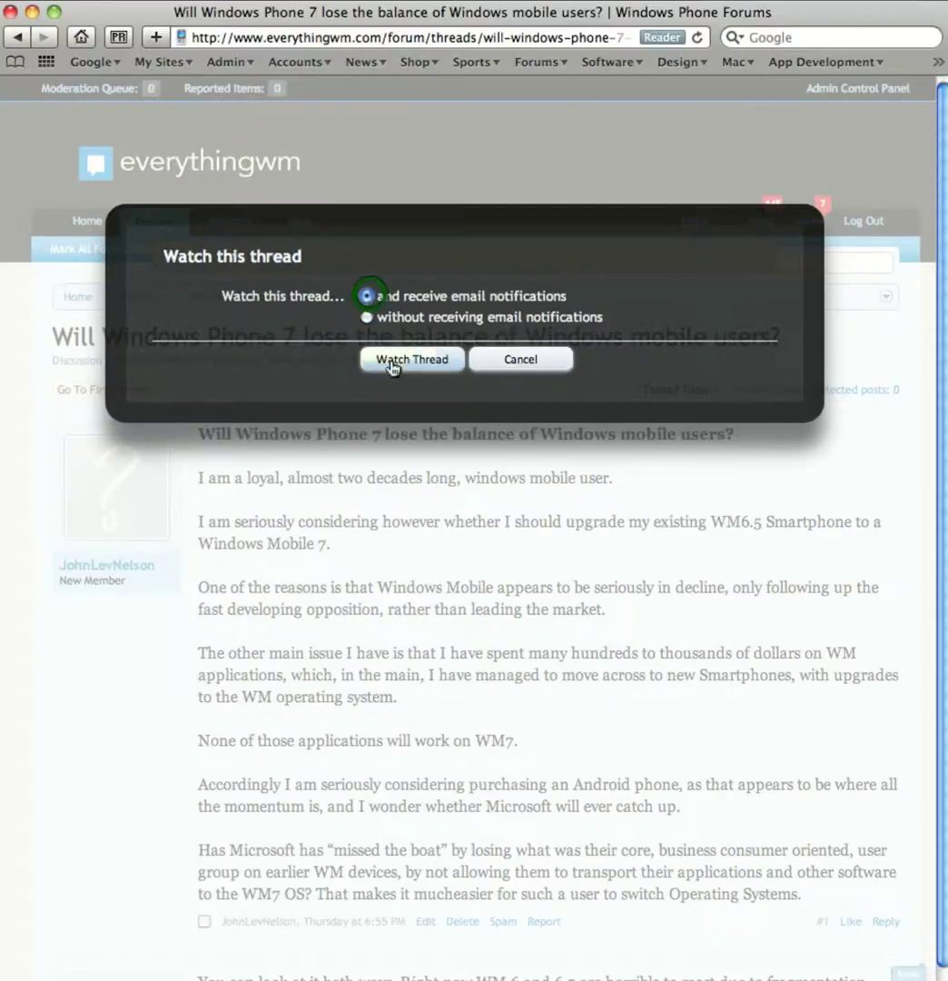
left_click(411, 359)
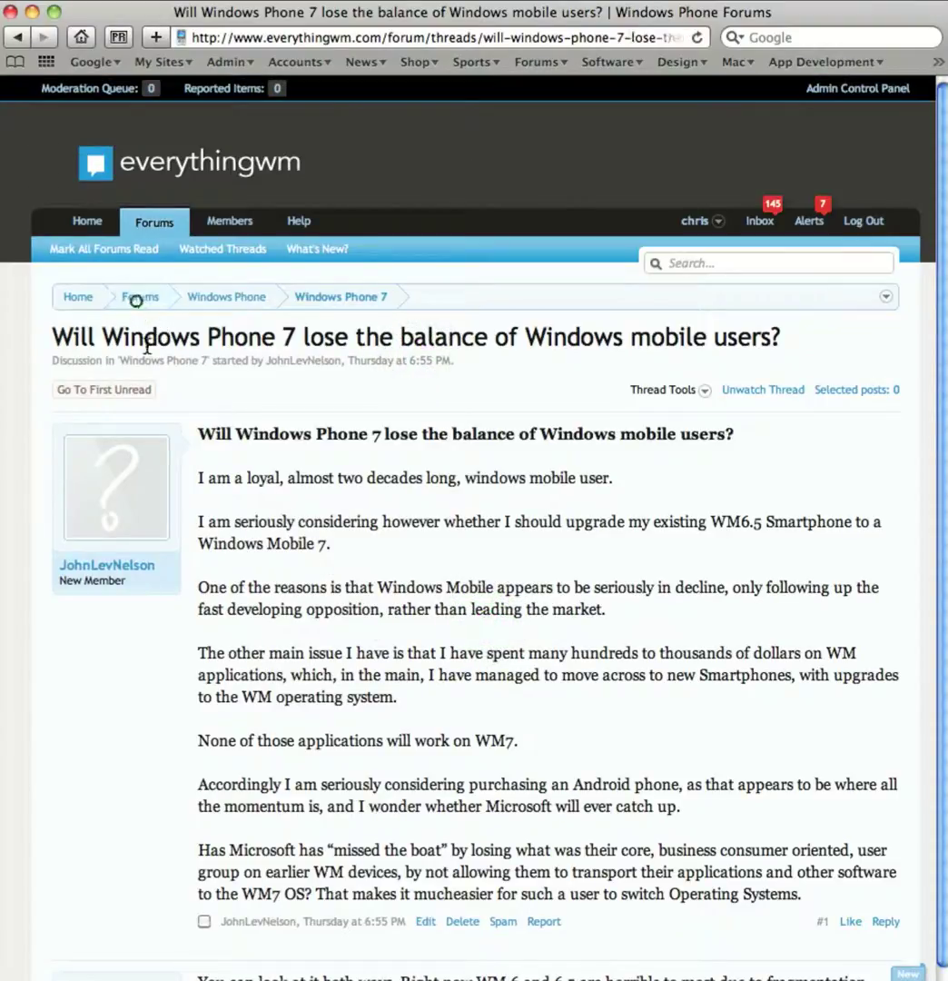
Return to the Forums index and browse the Alerts dropdown of recent replies.
left_click(141, 296)
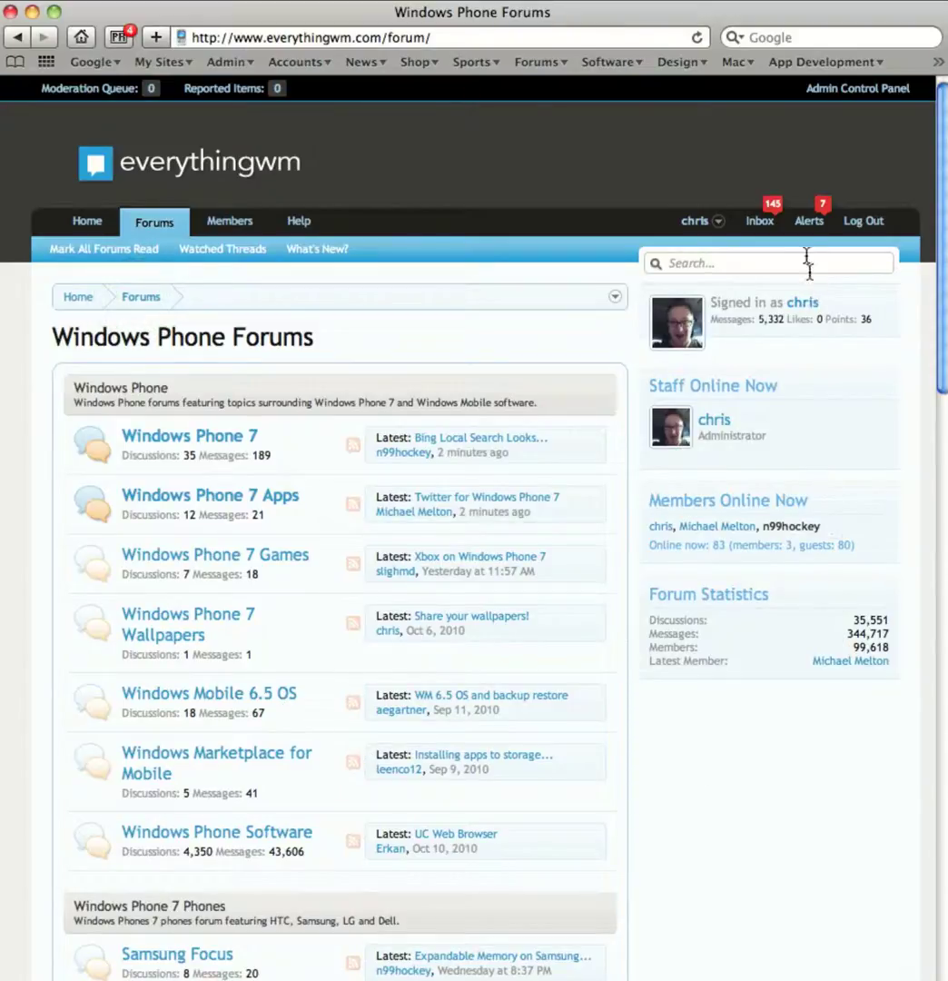
left_click(808, 221)
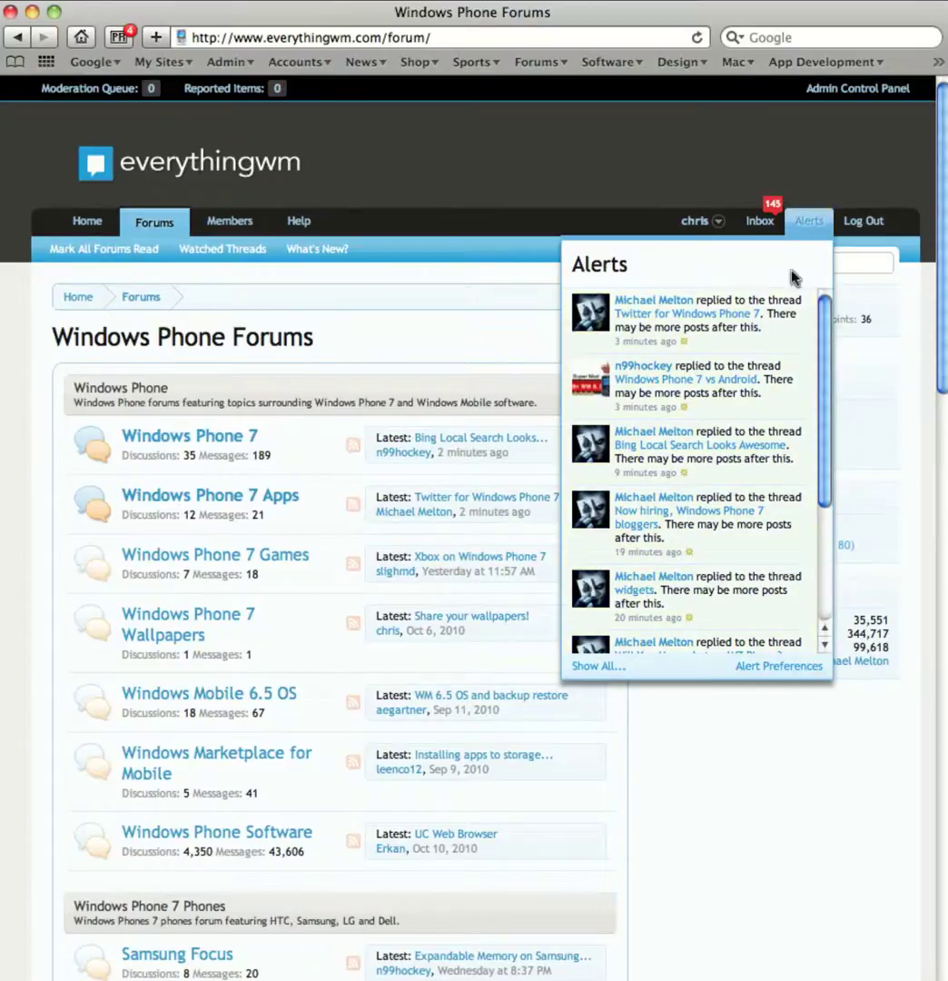
mouse_move(633, 361)
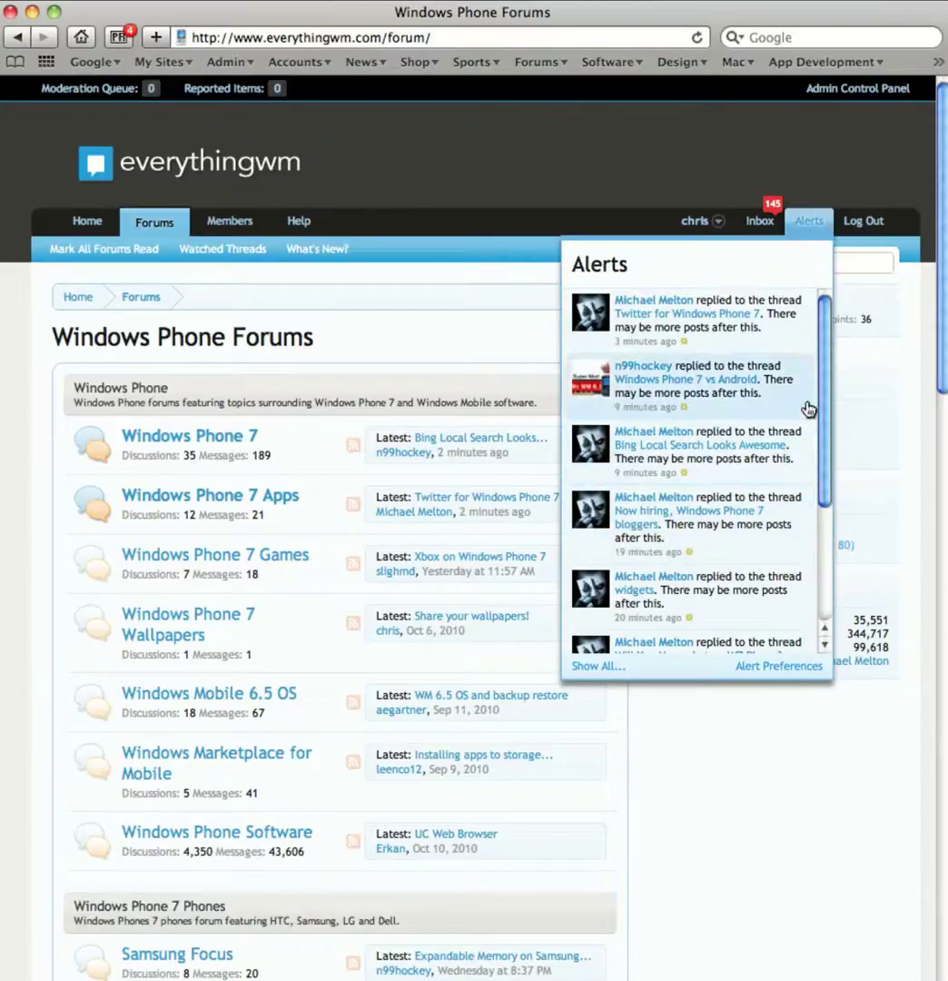
scroll("down", 3)
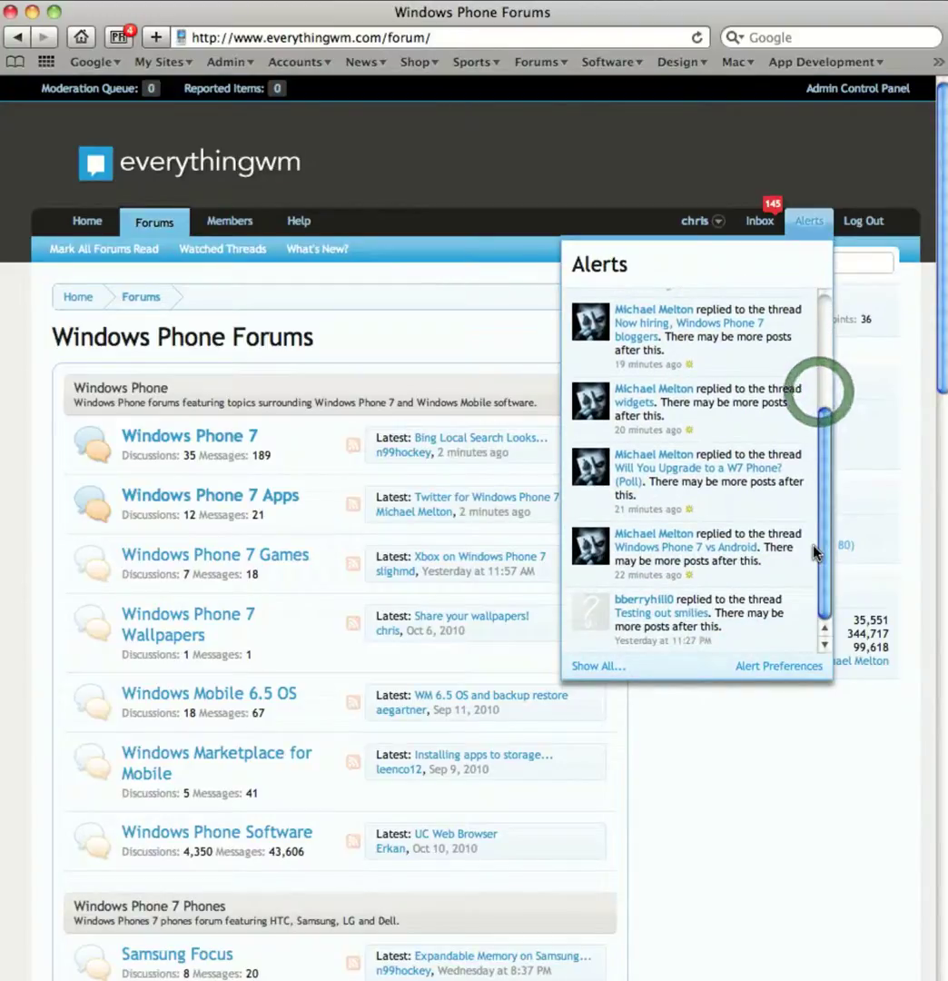
scroll("up", 3)
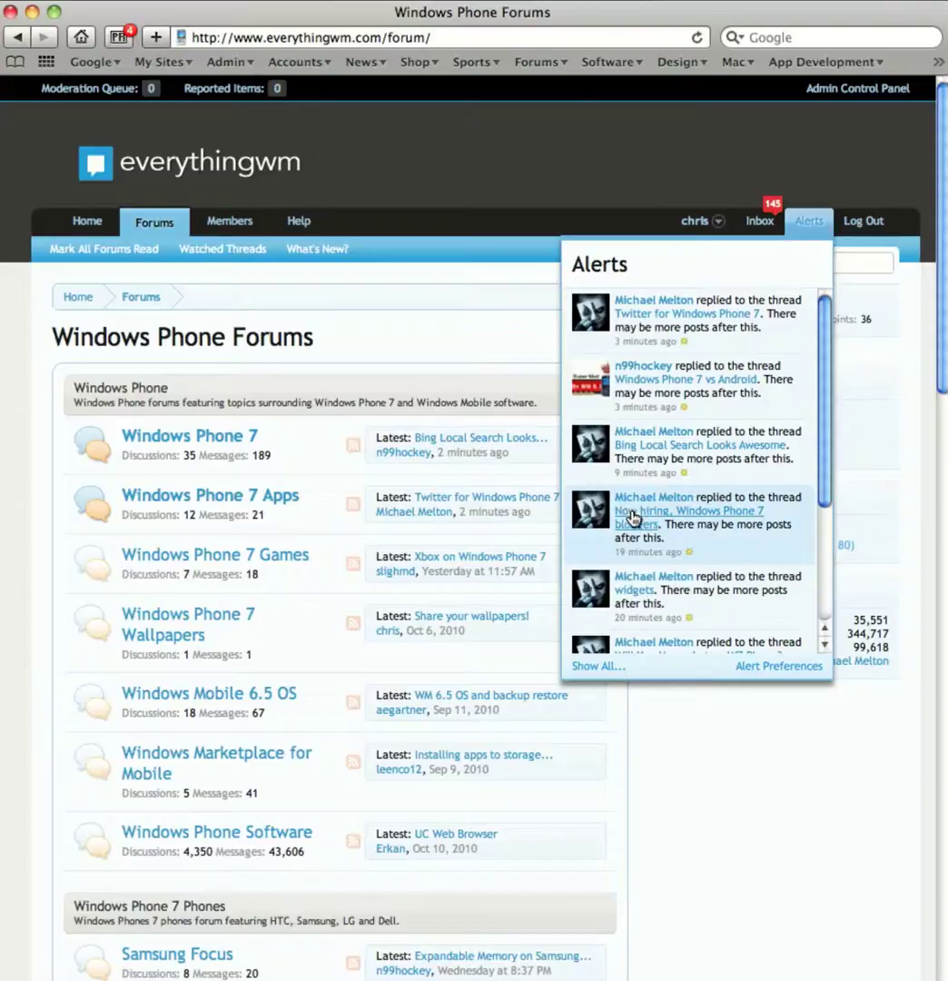
mouse_move(598, 377)
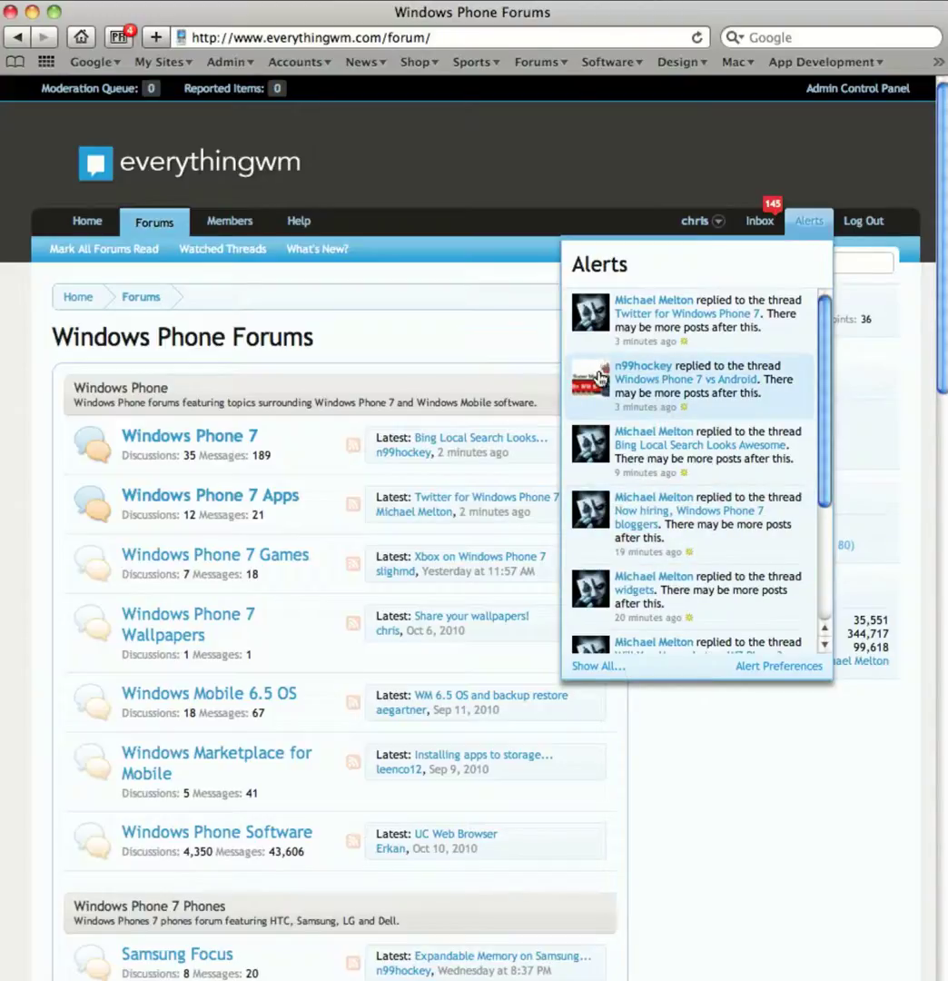
mouse_move(647, 385)
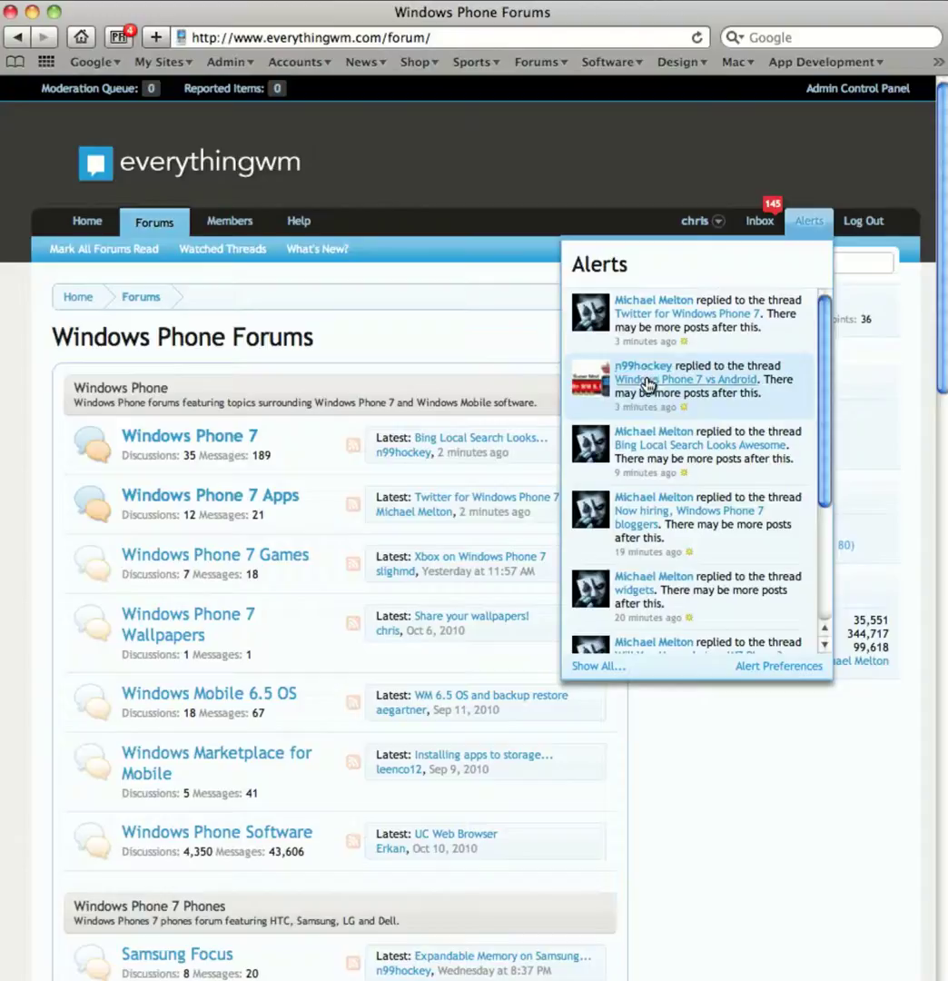
Read the alerted reply in 'Windows Phone 7 vs Android', then go back to Forums.
left_click(686, 379)
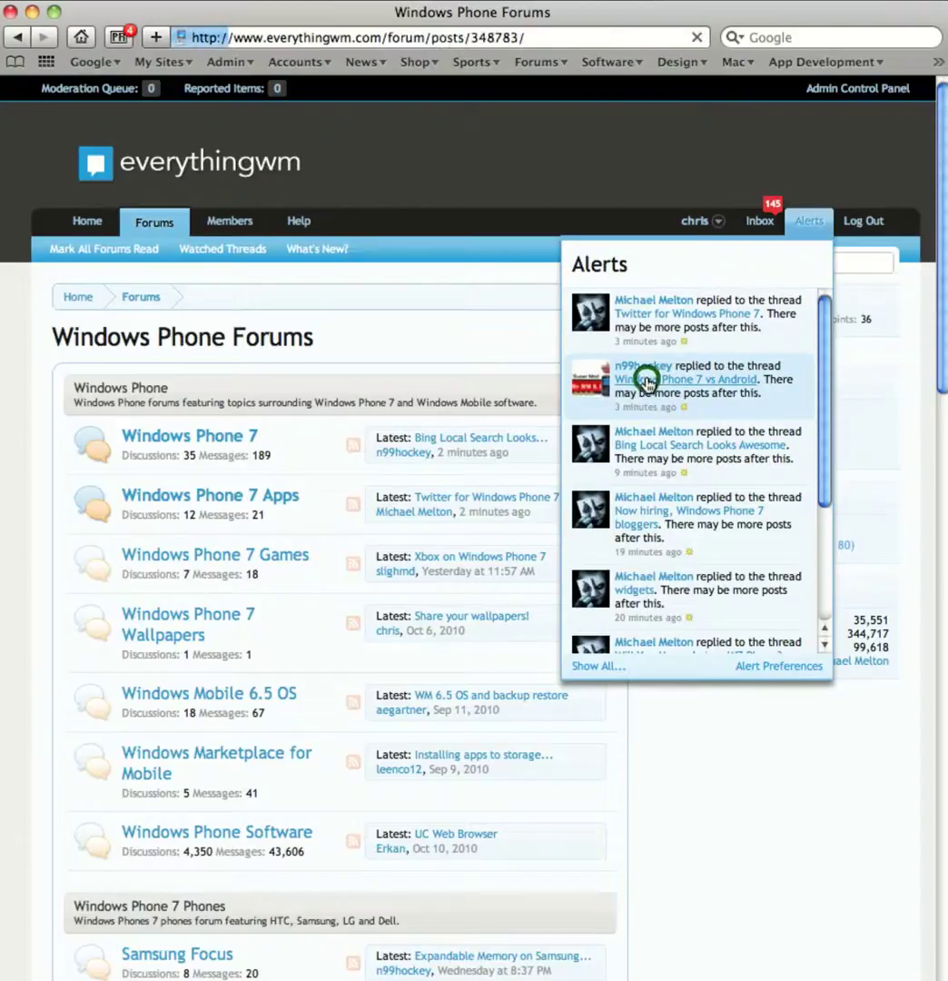
left_click(695, 378)
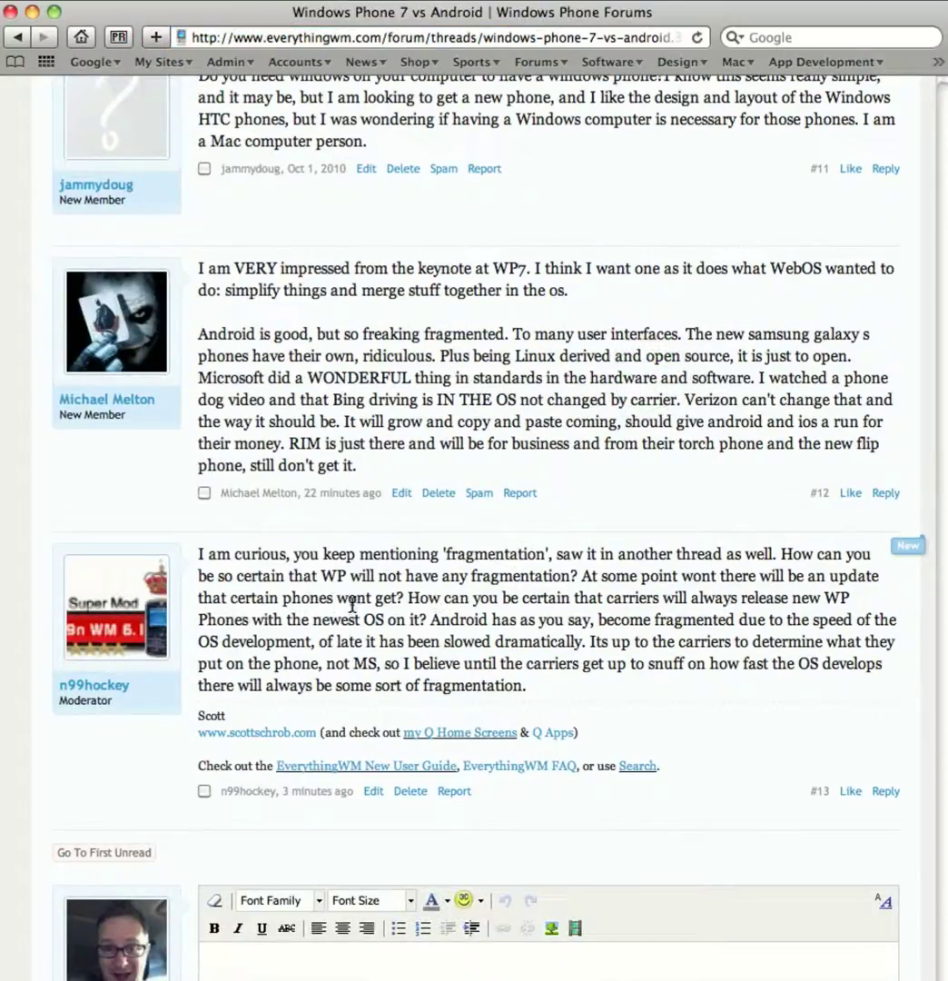
mouse_move(488, 540)
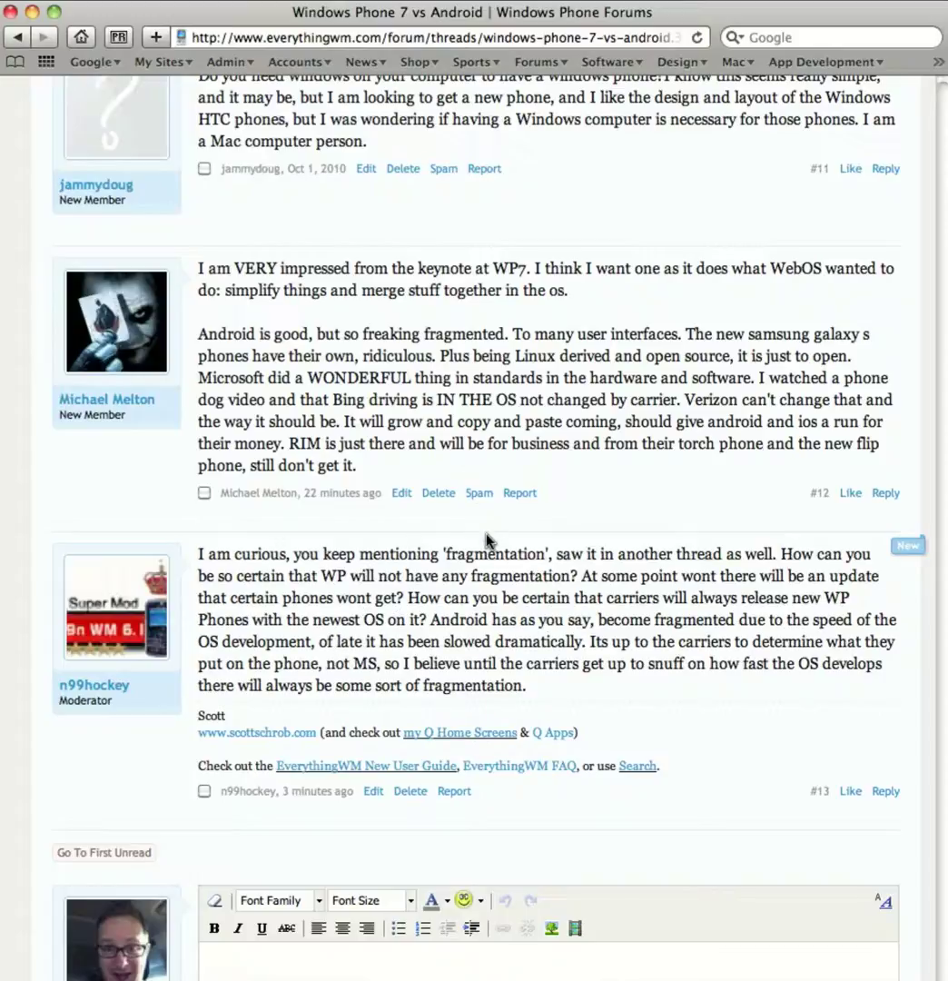
scroll("down", 3)
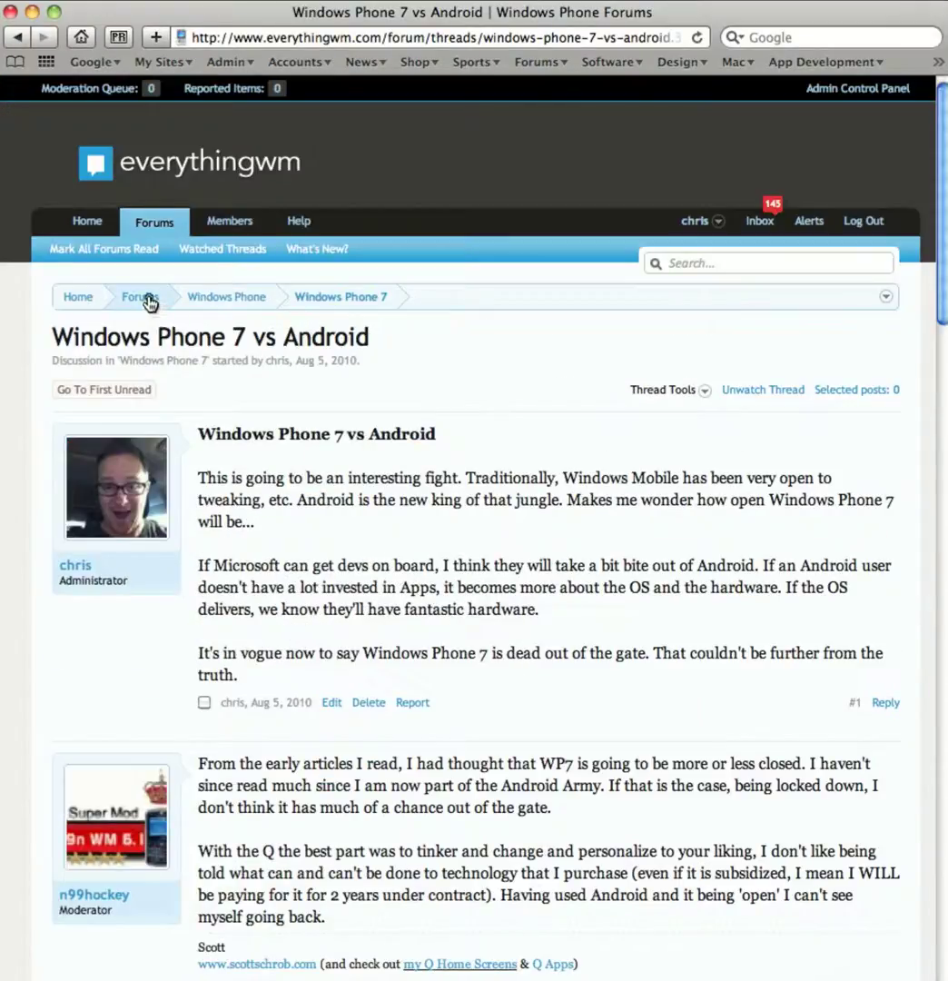
left_click(140, 297)
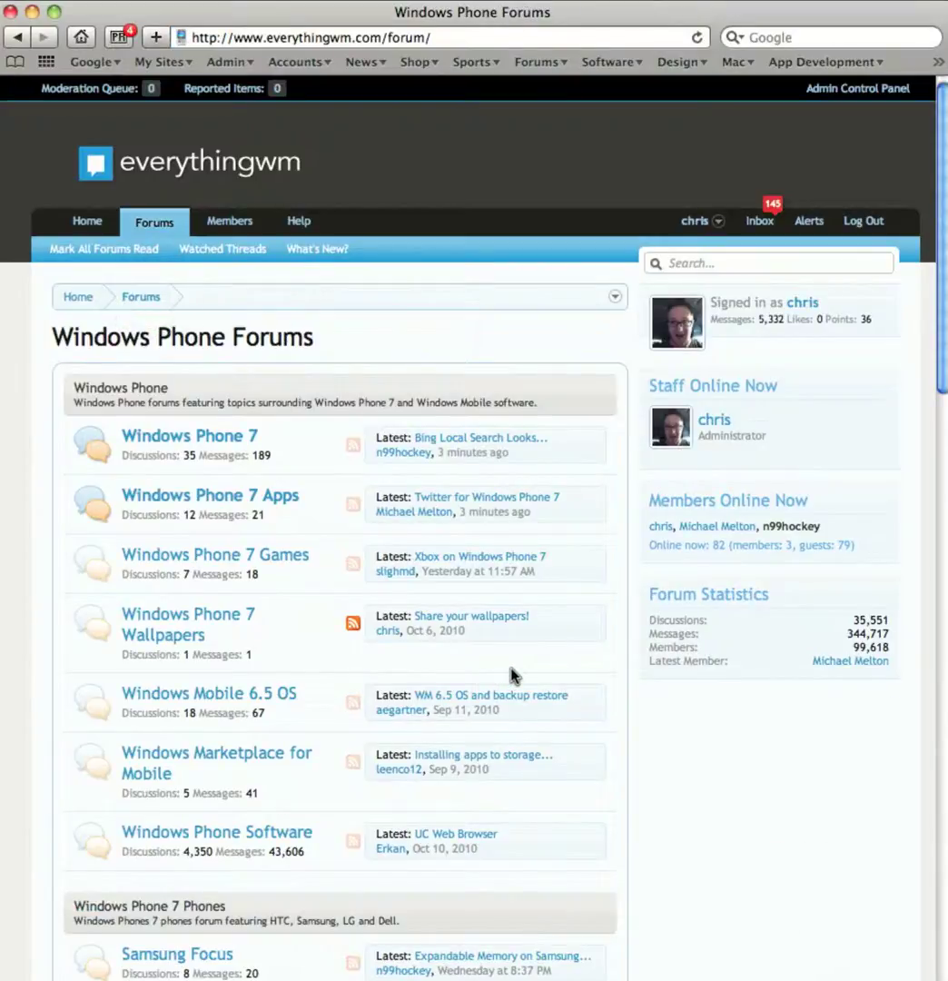